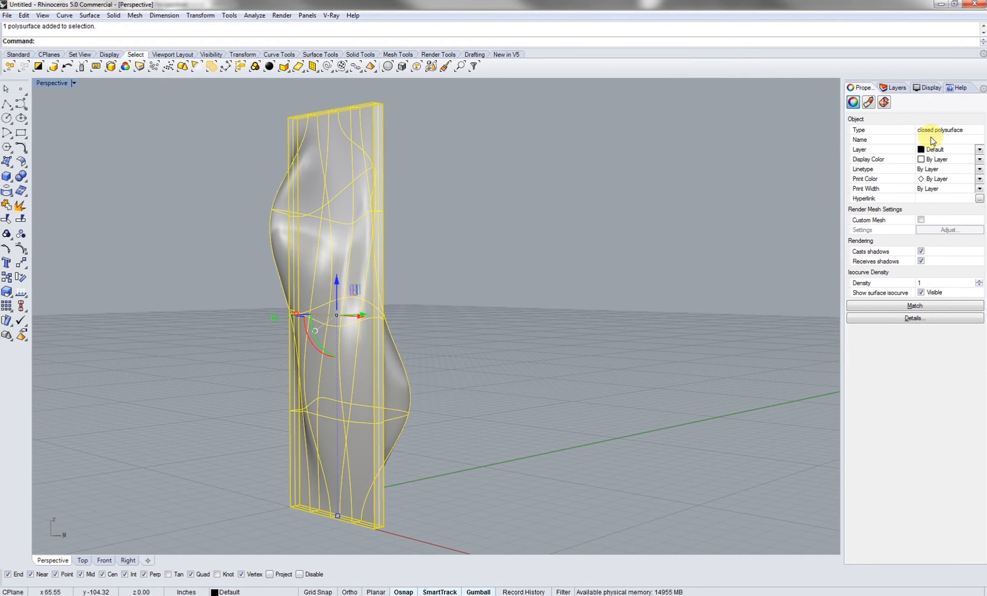
Launch Grasshopper from the Rhino command line and browse to the GH_EXAMPLES folder
click(550, 230)
text(Grasshopper)
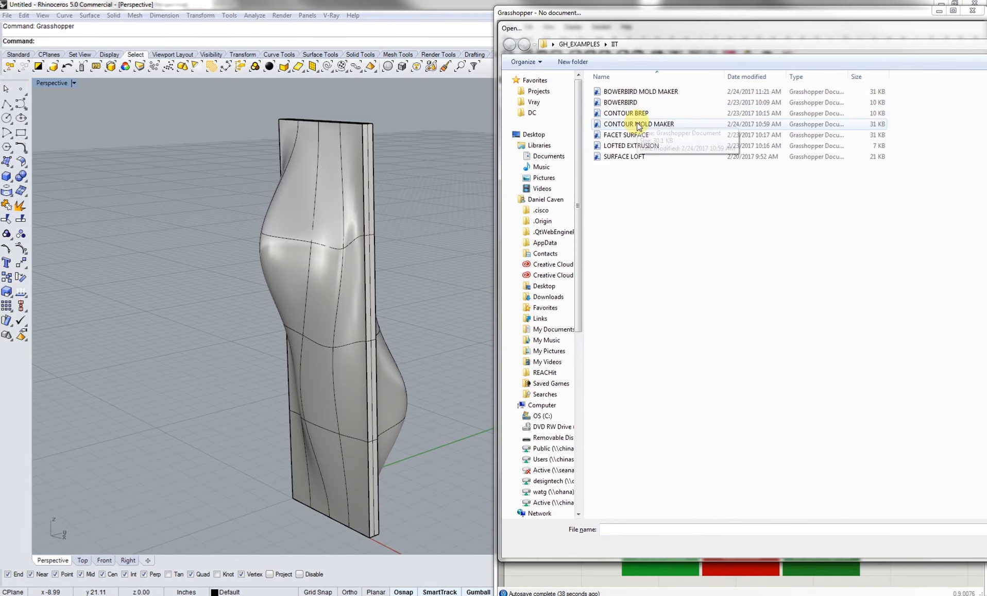
Load the CONTOUR MOLD MAKER example definition into Grasshopper
double_click(636, 124)
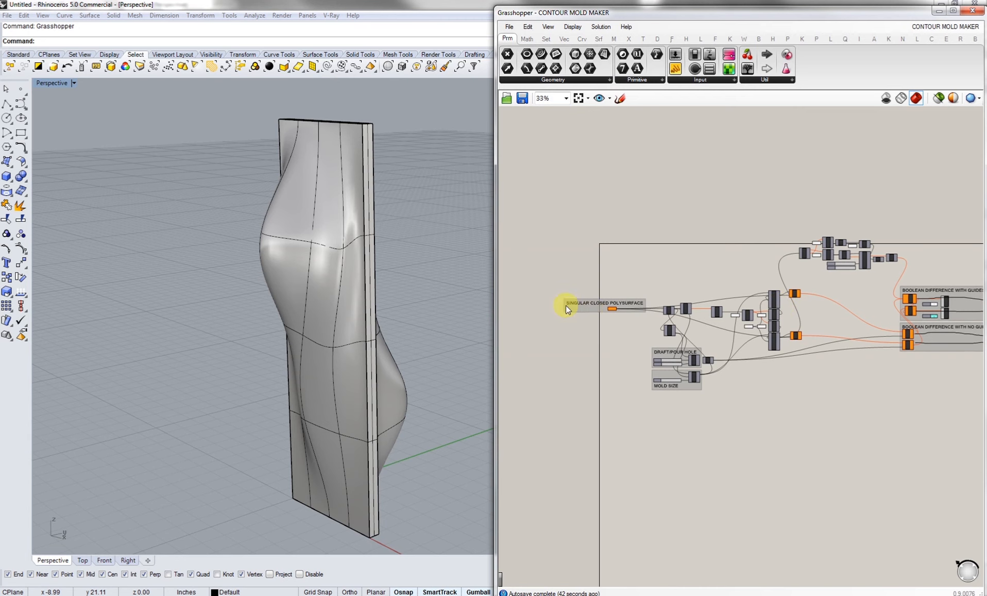
scroll(up, 3)
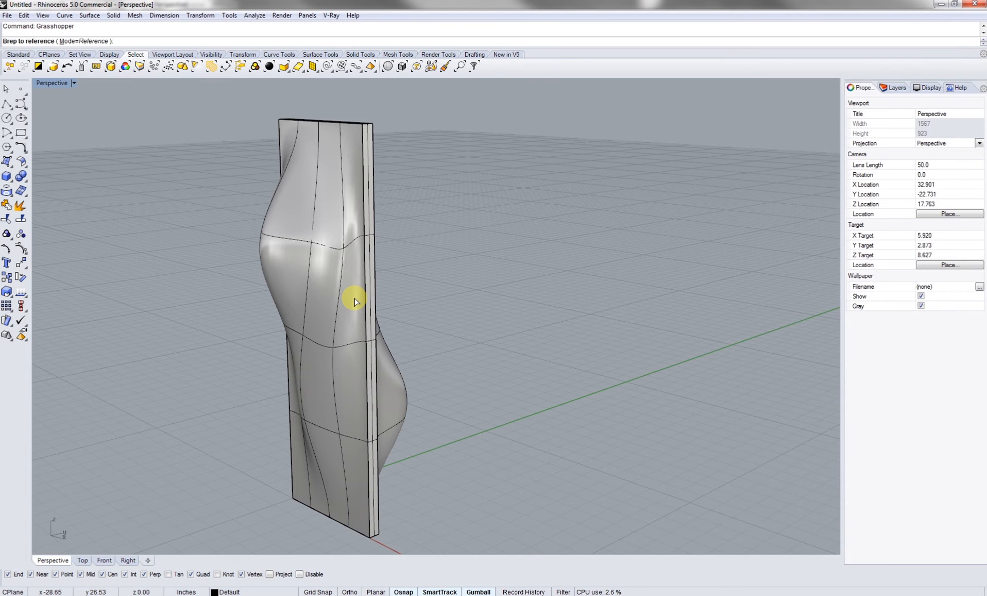
Reference the closed polysurface as the definition's Brep input, then hide the original
click(352, 301)
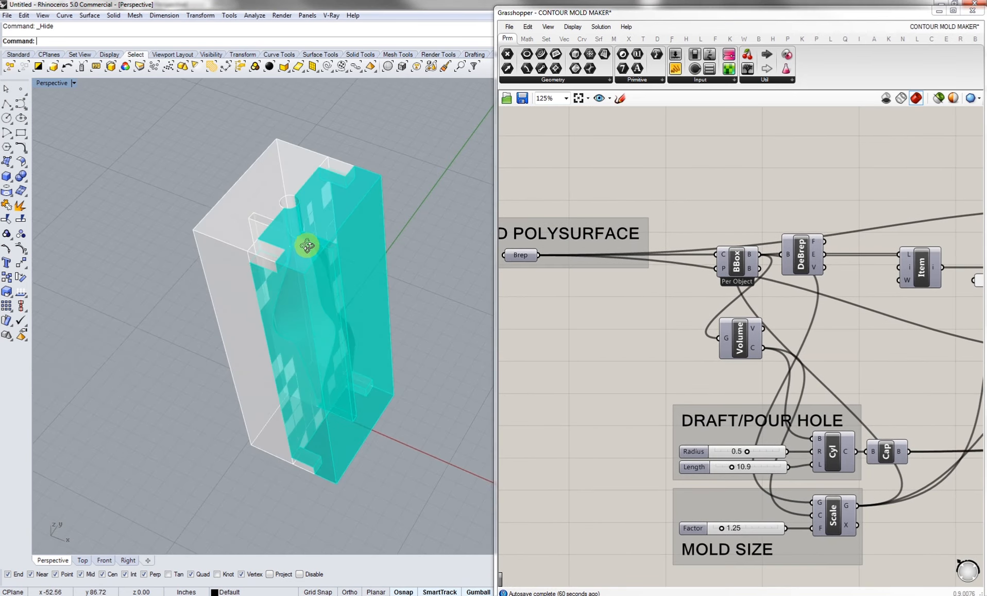
Zoom past the DRAFT/POUR HOLE and MOLD SIZE groups to the Boolean difference groups
scroll(up, 3)
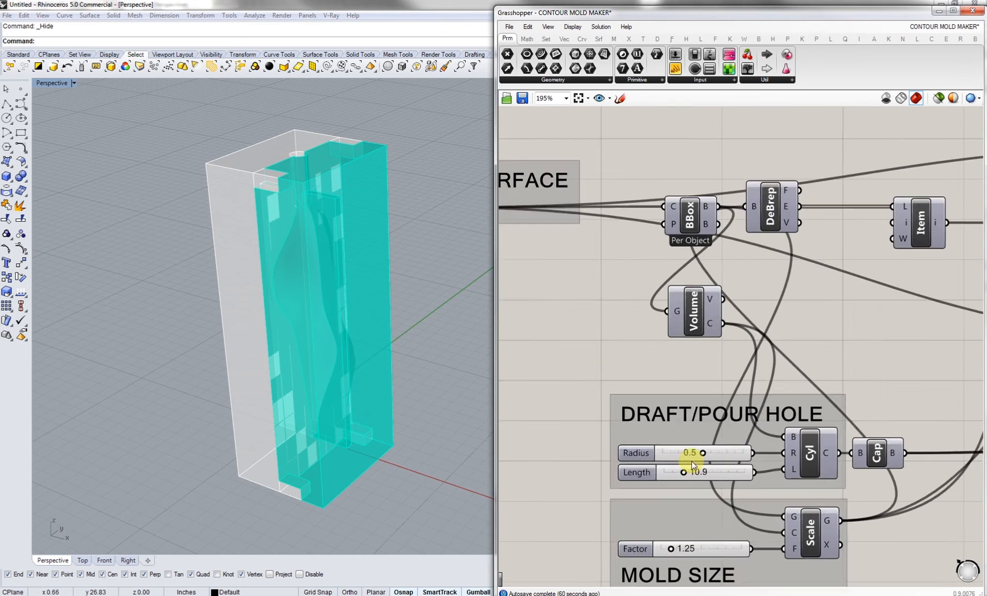
scroll(up, 3)
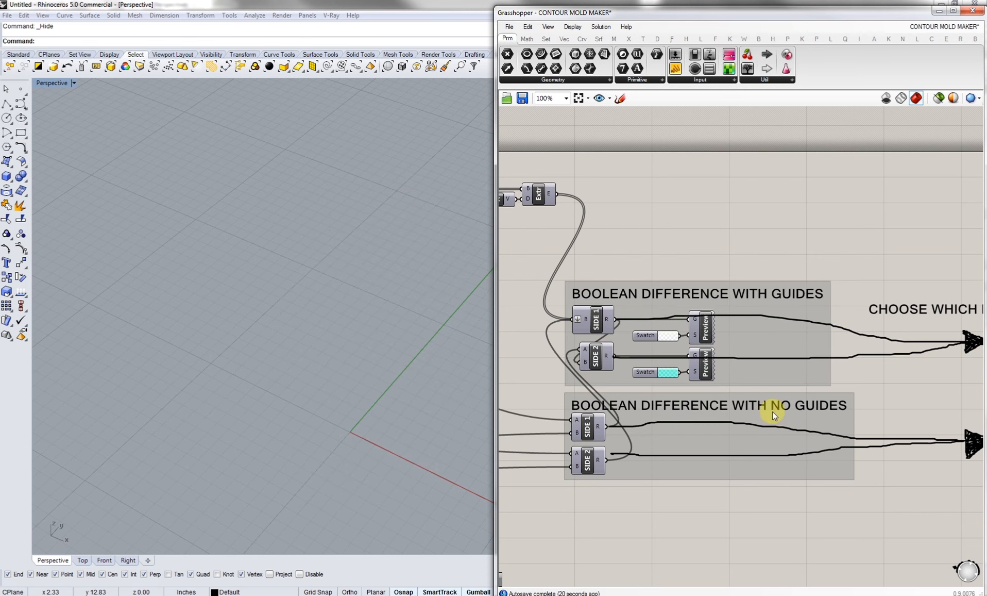
Preview the SIDE 1 guided Boolean difference mold halves in Rhino, then deselect the component
double_click(586, 454)
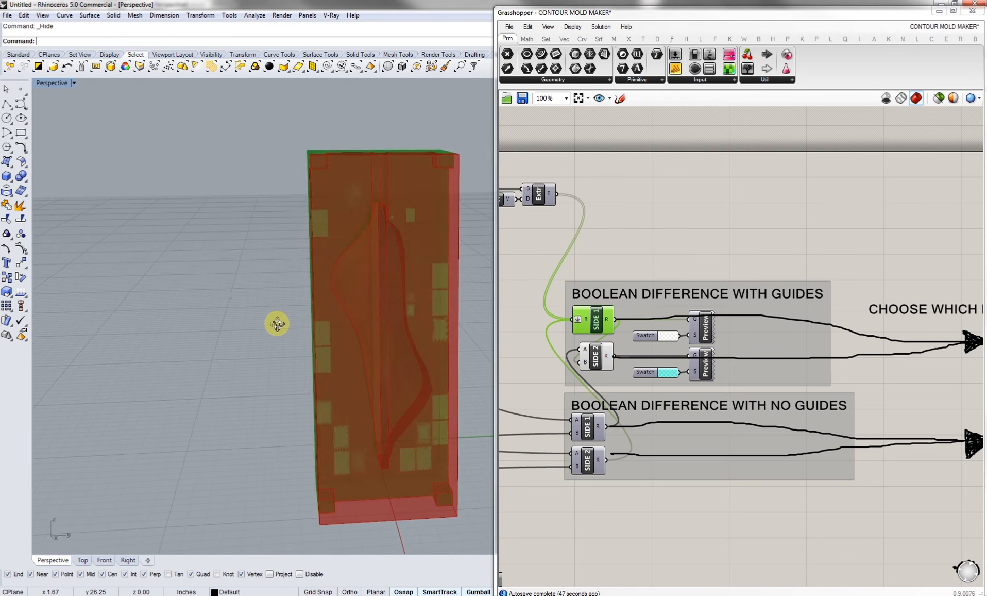
click(595, 357)
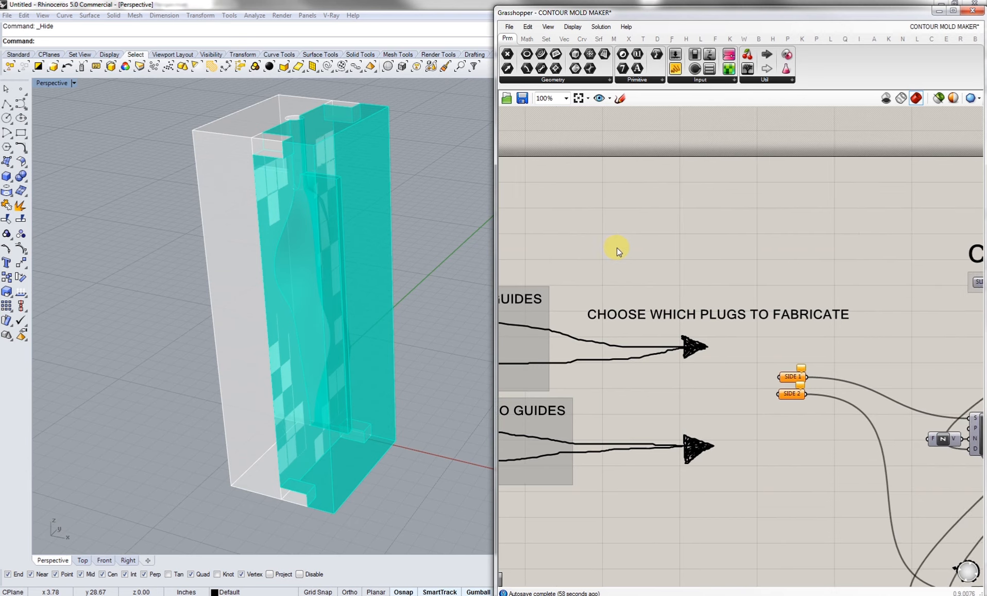
Review the slice counts (89 and 87) and bake the second half's slices
scroll(down, 3)
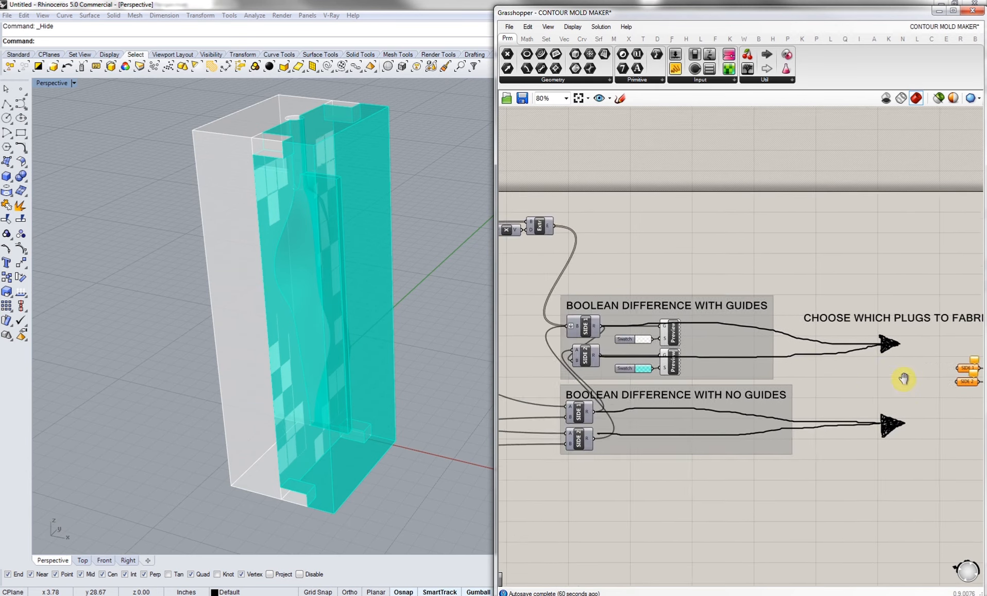
scroll(down, 3)
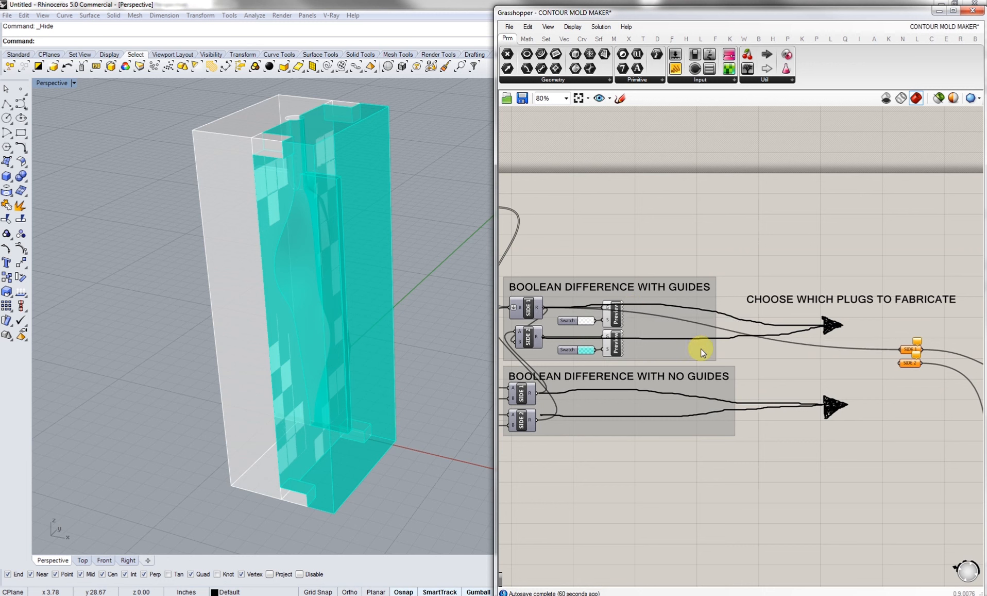
click(910, 363)
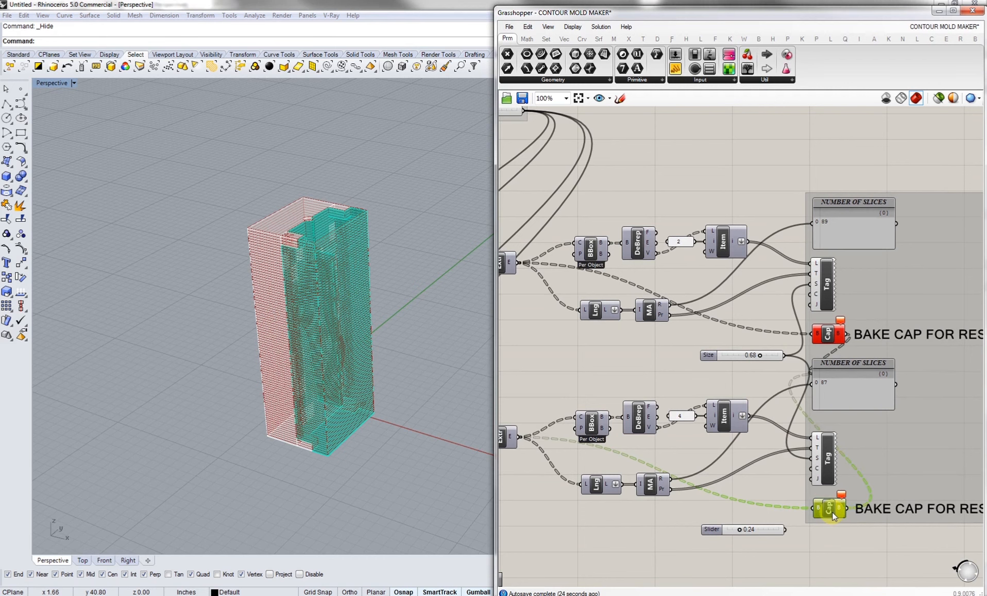
click(827, 508)
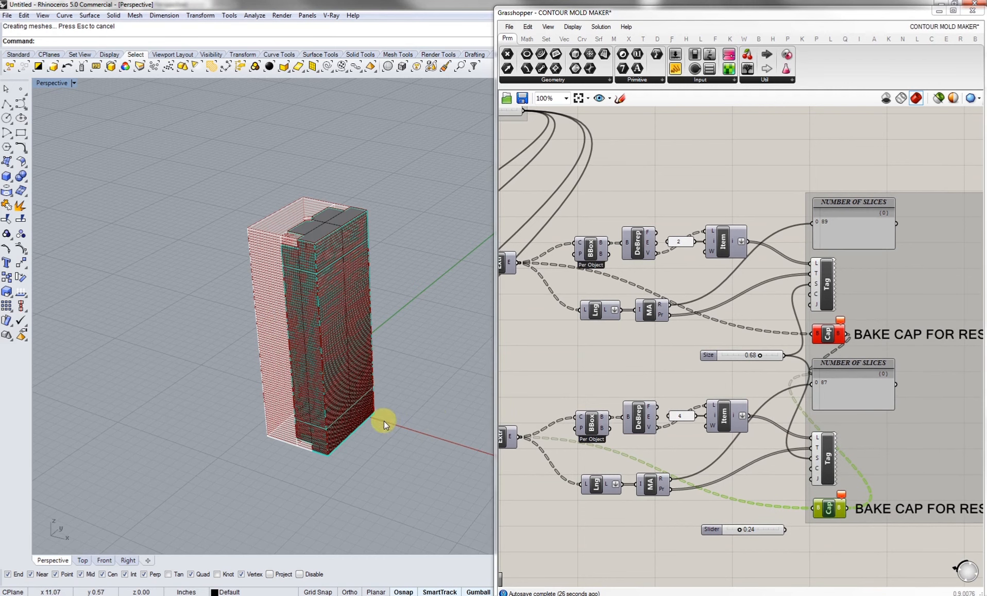